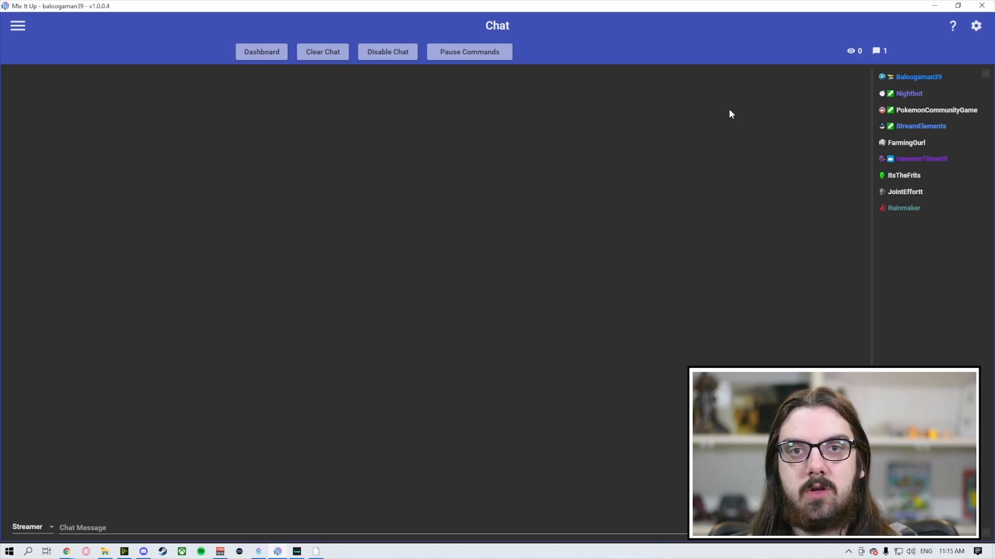
- Open the navigation drawer from the Chat page
click(17, 25)
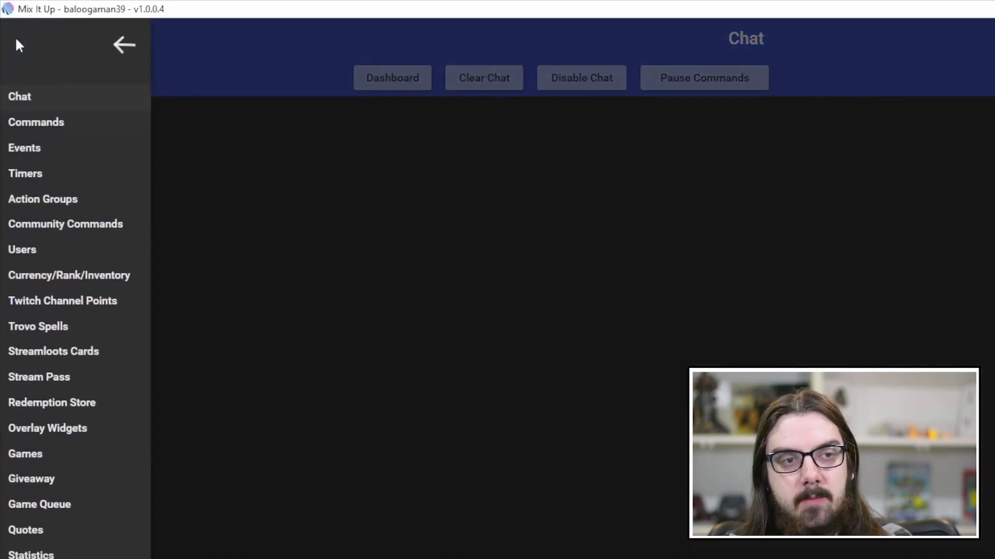
- Go to the Events page and look through the Twitch event list
click(24, 148)
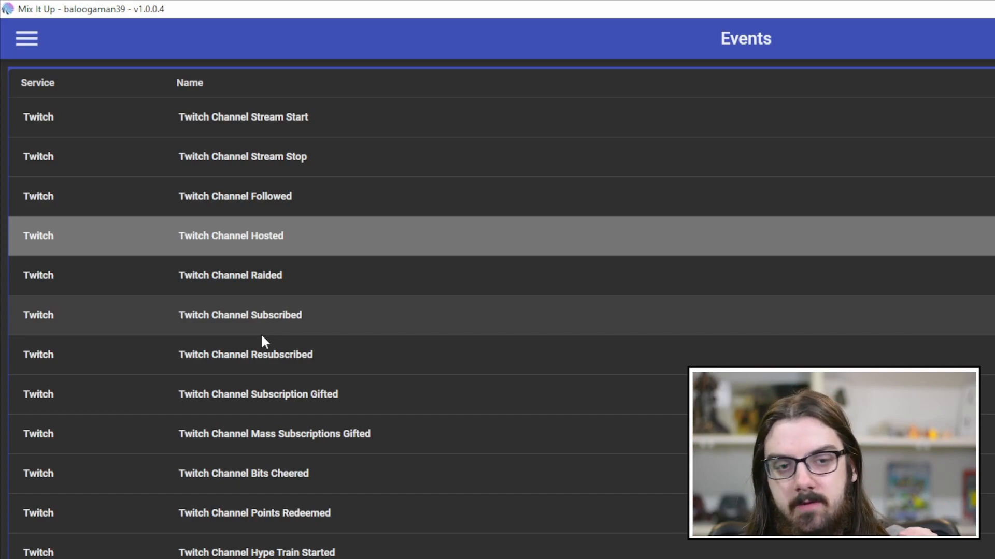
scroll(down, 3)
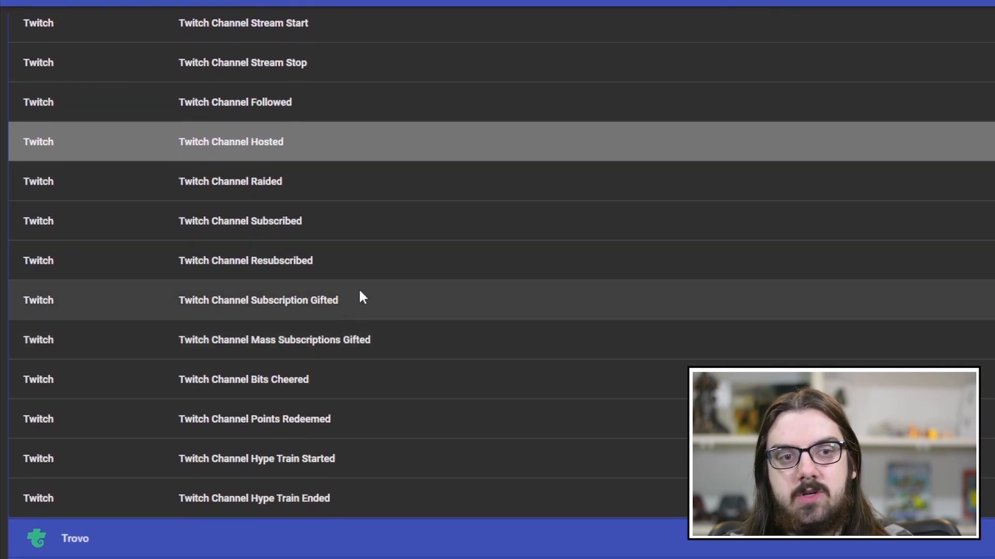
scroll(up, 3)
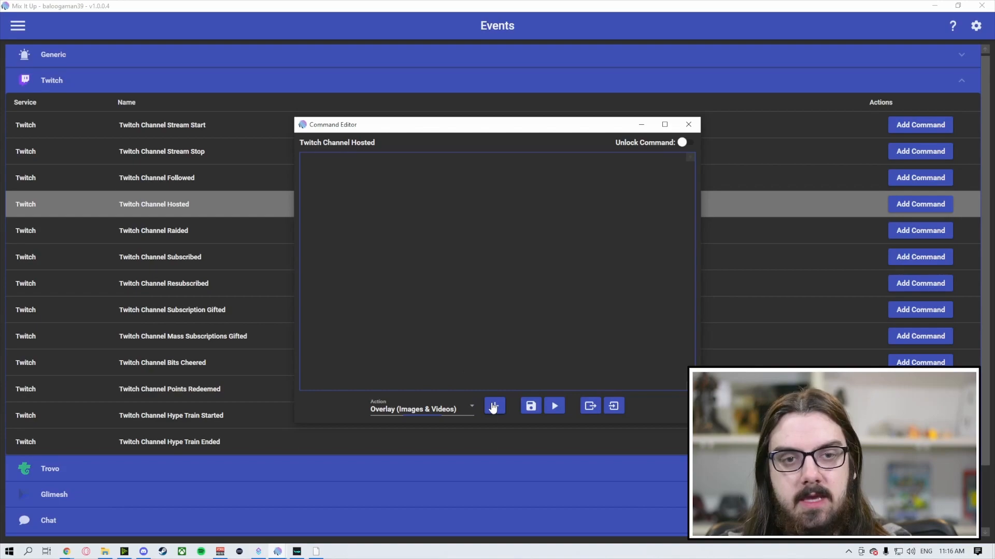
- Add an overlay action to the hosted command and pick its overlay type
click(495, 405)
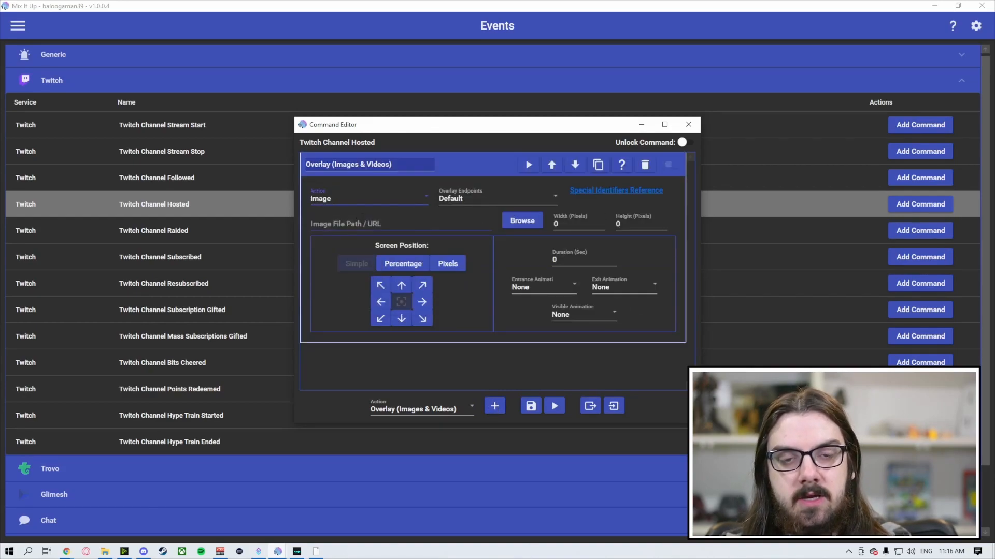
click(368, 197)
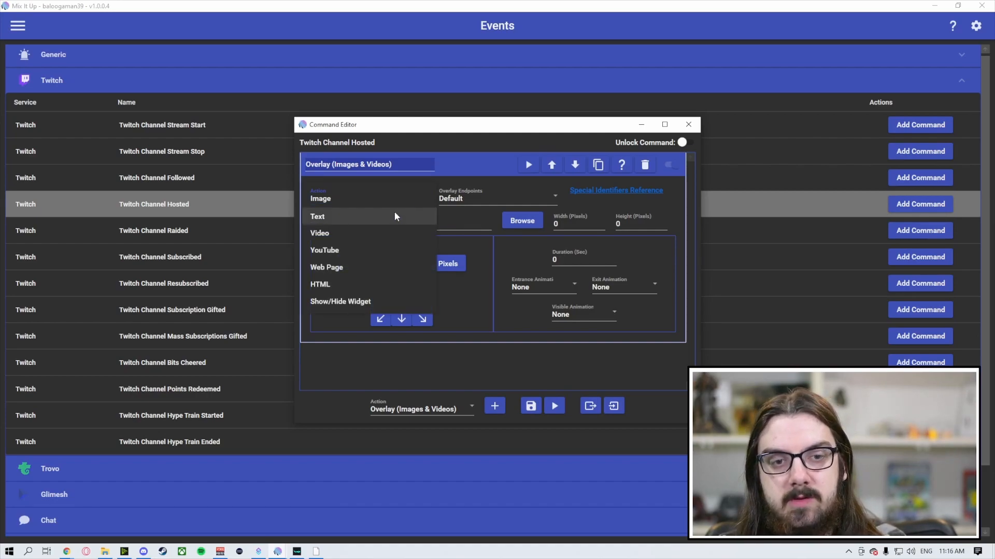
mouse_move(371, 214)
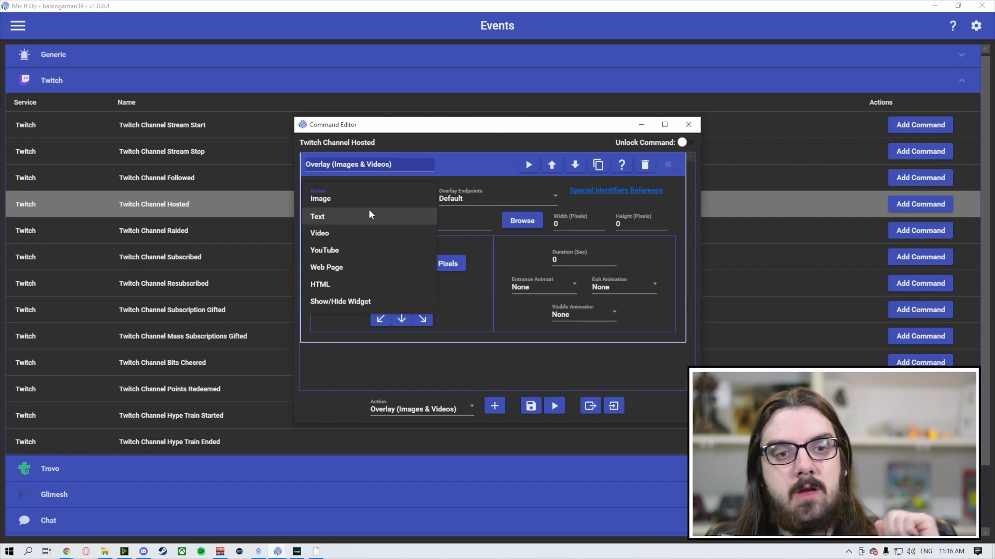
mouse_move(371, 233)
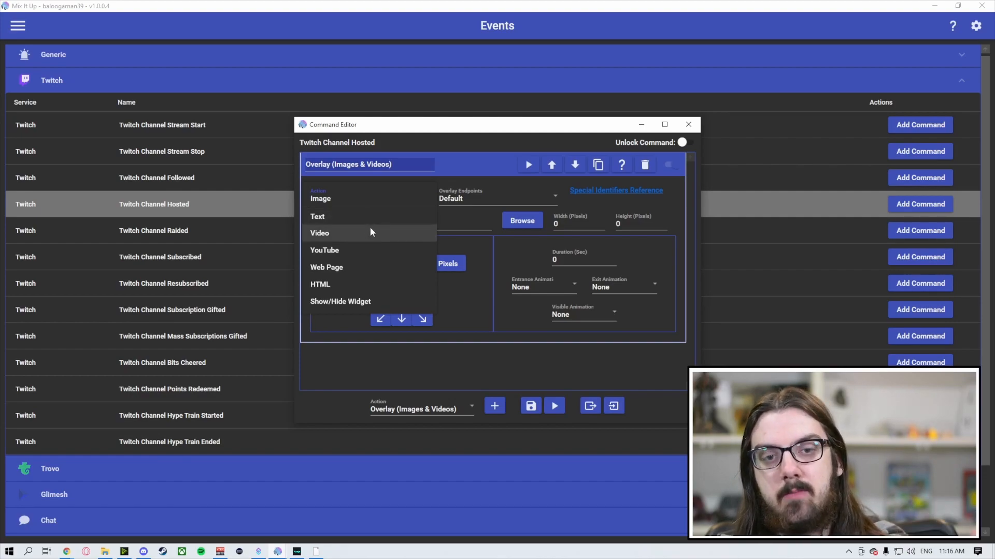
click(320, 199)
text($username)
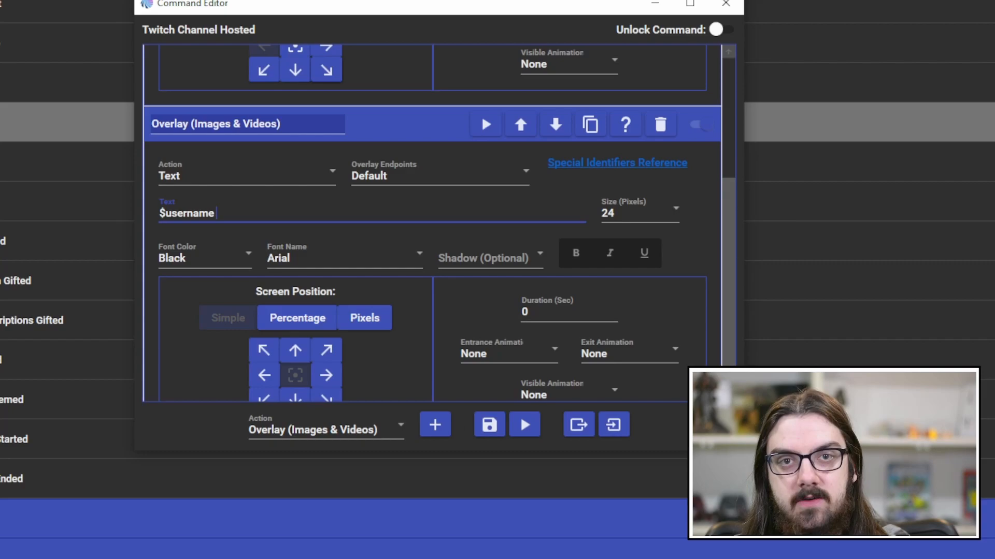
- Append 'has hosted the channel!' to the overlay text and choose a new font colour
text(has hosted the channel!)
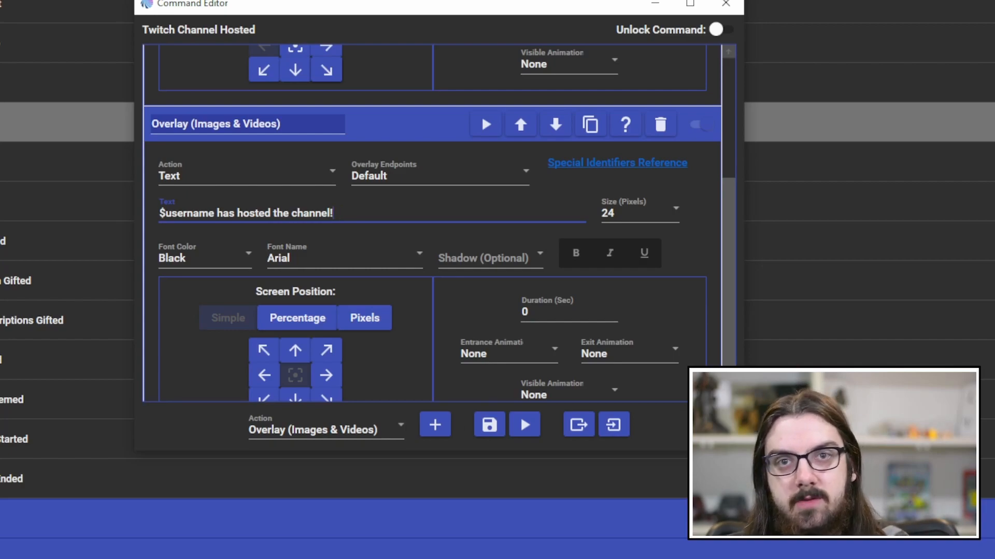
click(204, 258)
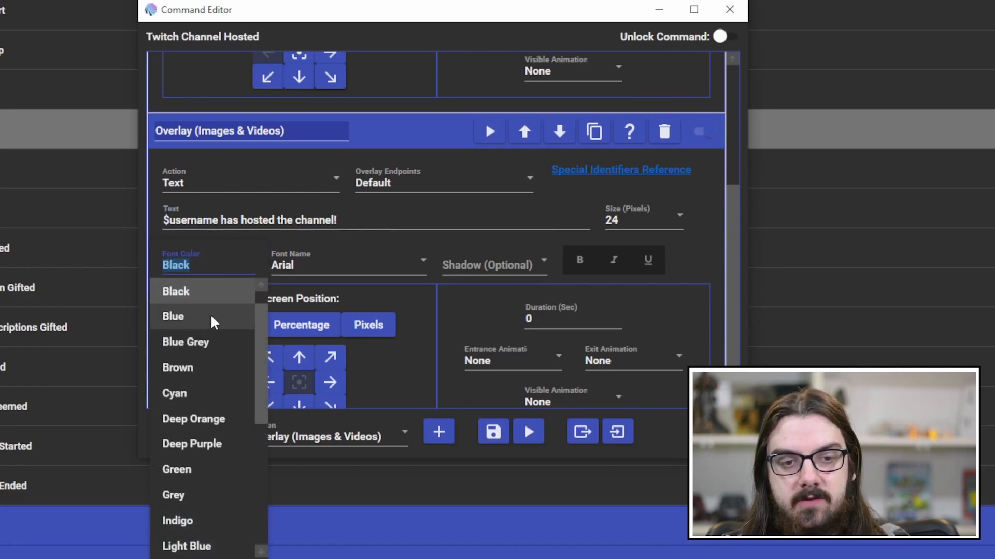
click(729, 10)
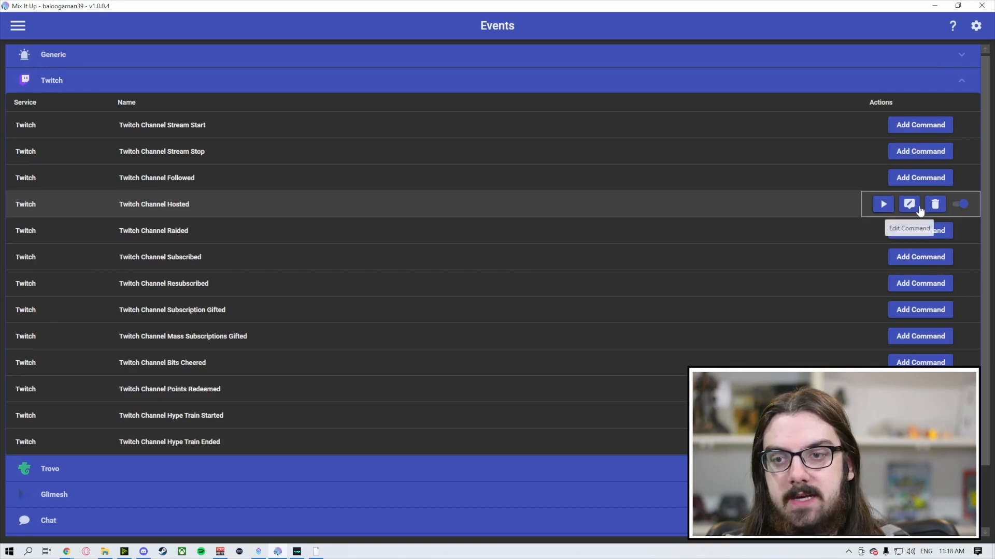
- Test the Twitch Channel Hosted command with the default test values
click(882, 204)
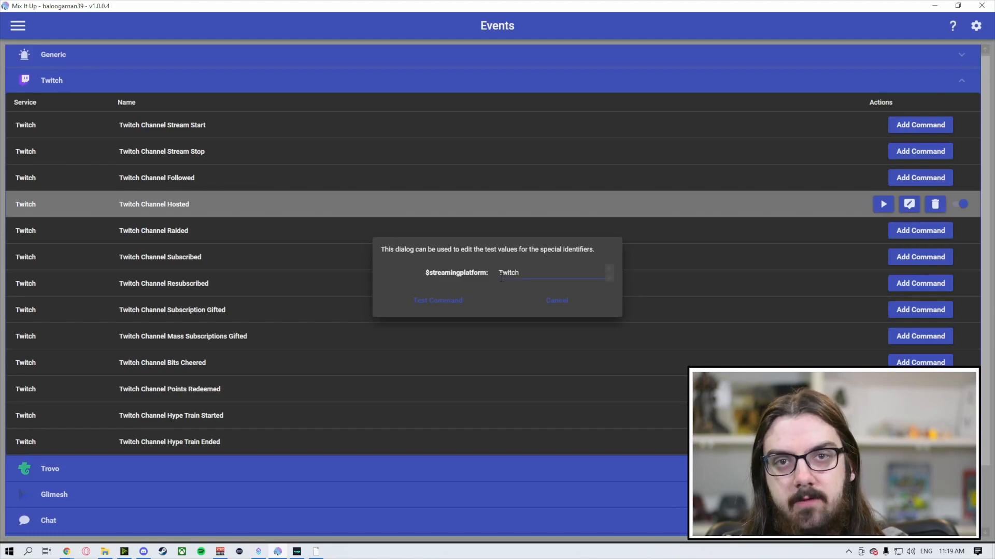
mouse_move(460, 101)
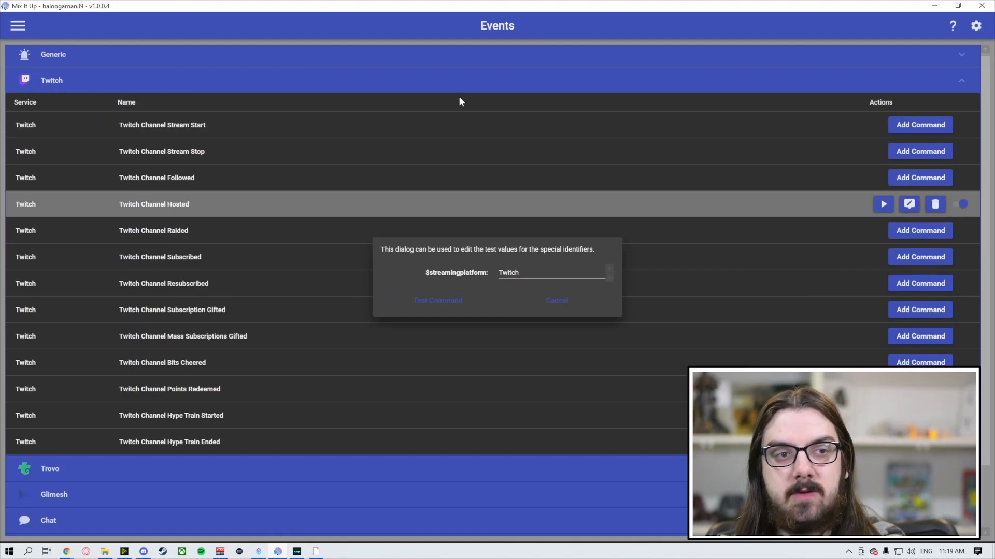
click(437, 300)
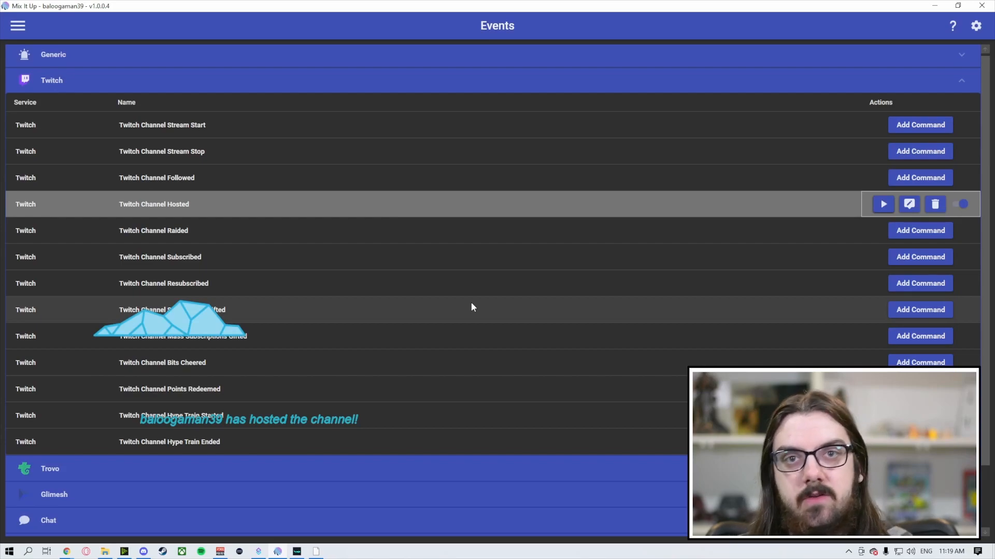
click(908, 203)
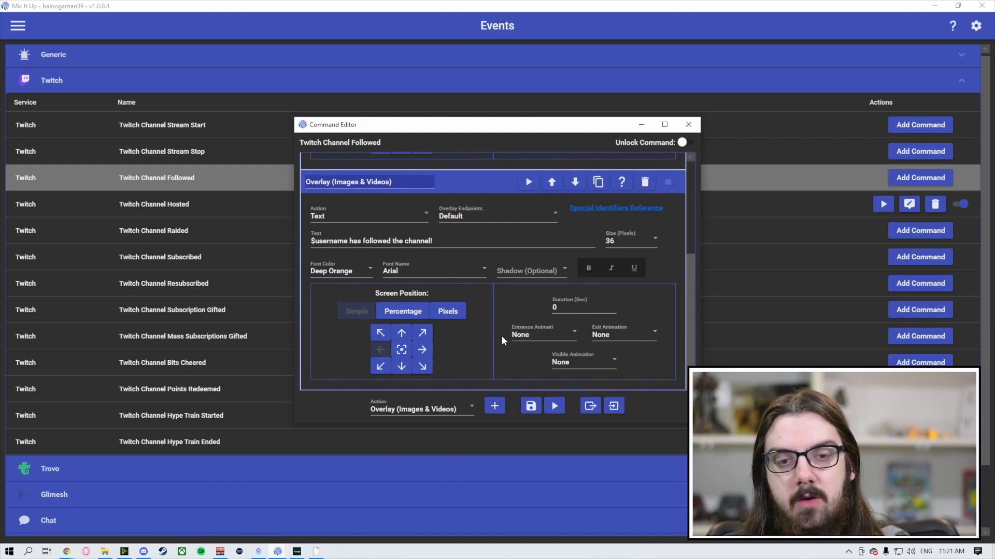
mouse_move(380, 333)
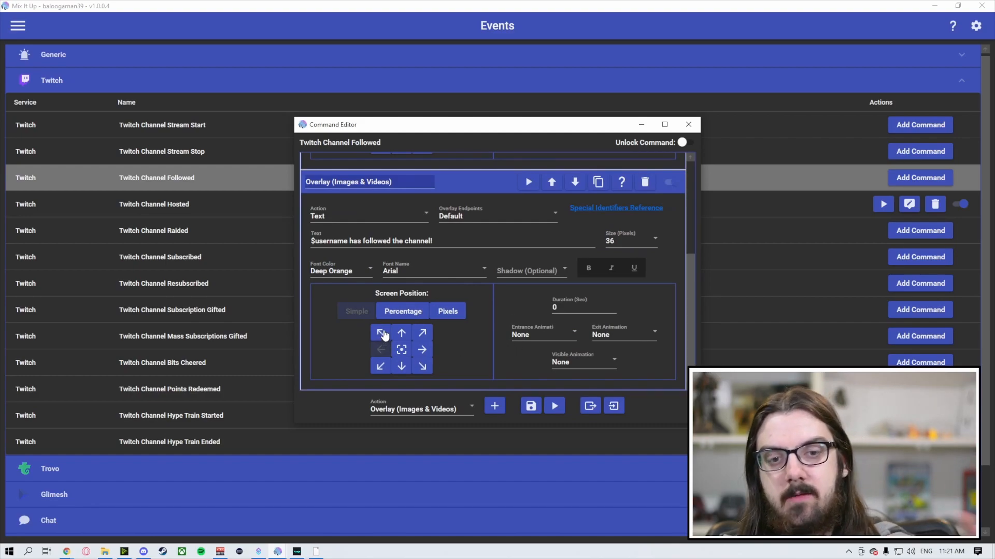